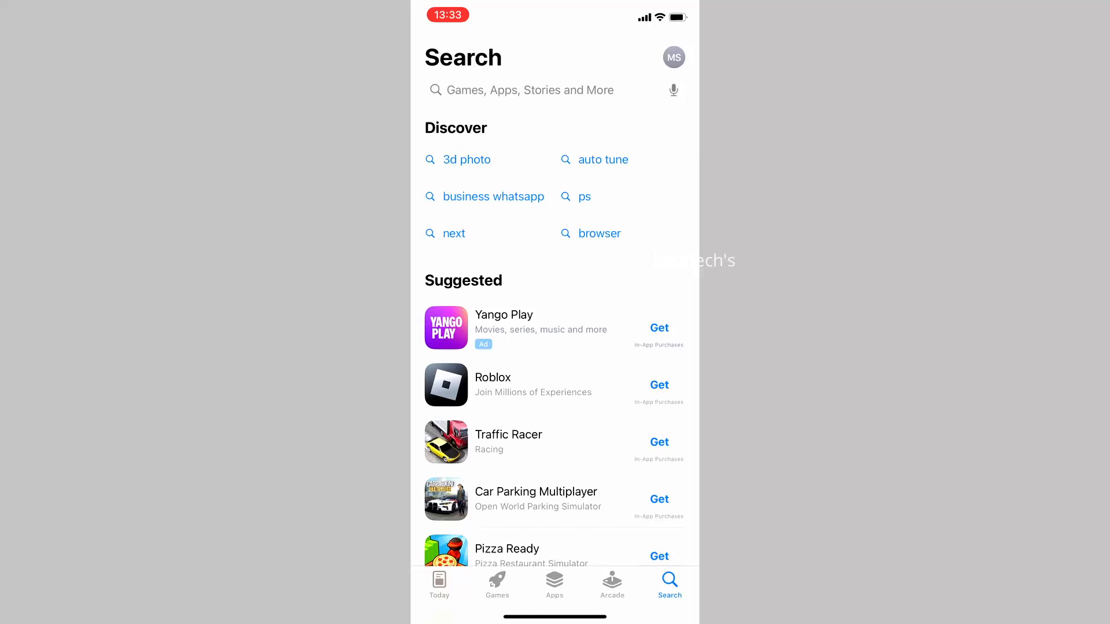
Step: Search the App Store for 'selp' and locate Canon's SELPHY Photo Layout listing
click(537, 90)
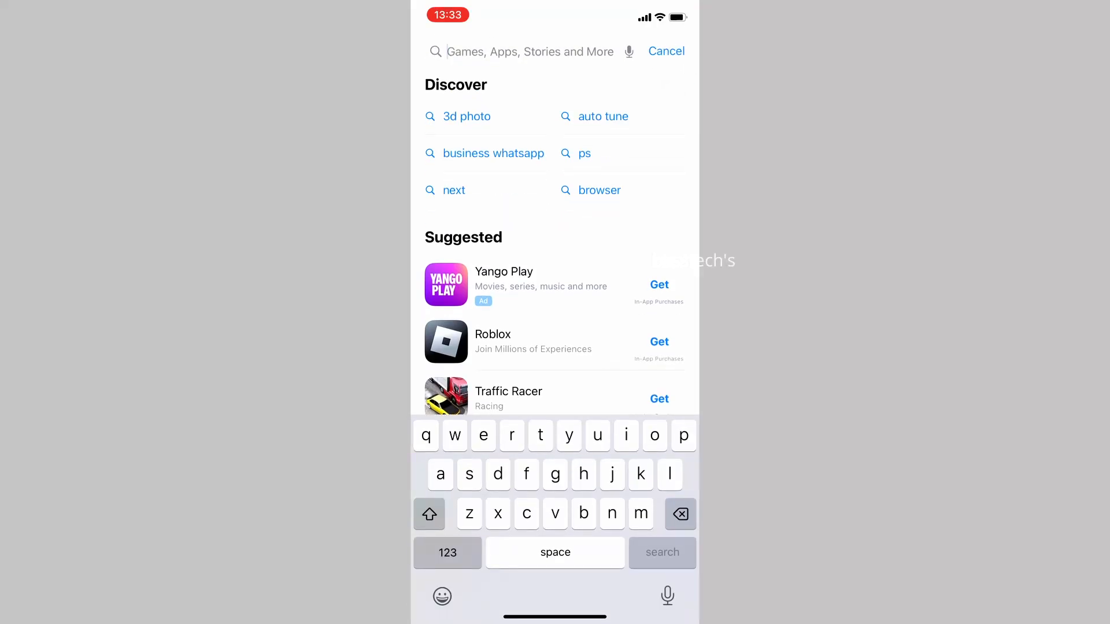
text(selphy)
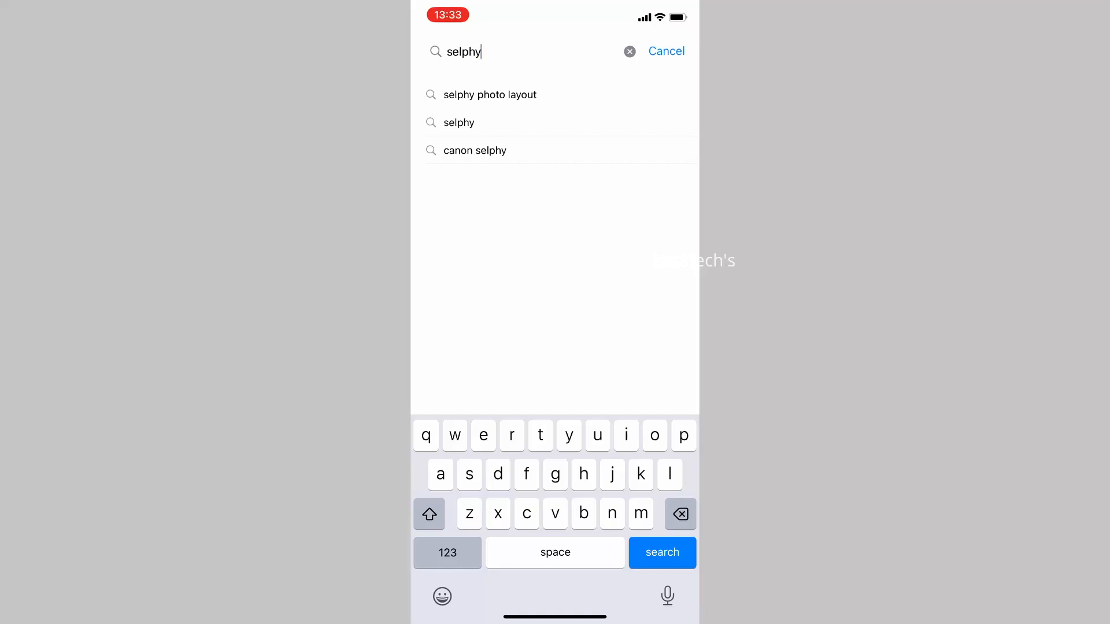
click(489, 94)
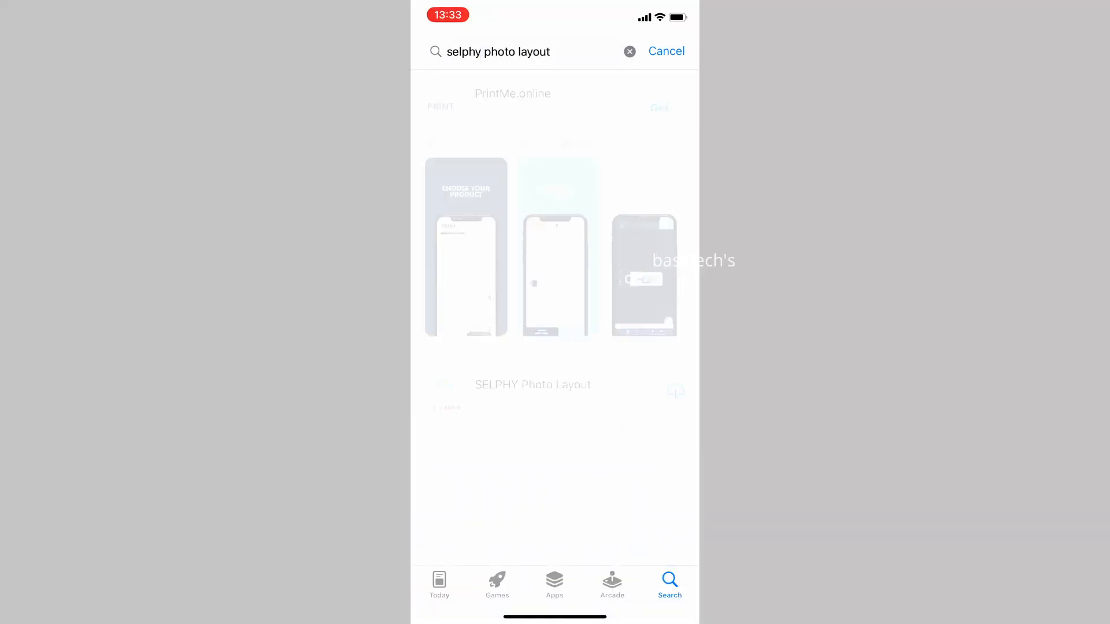
scroll(down, 3)
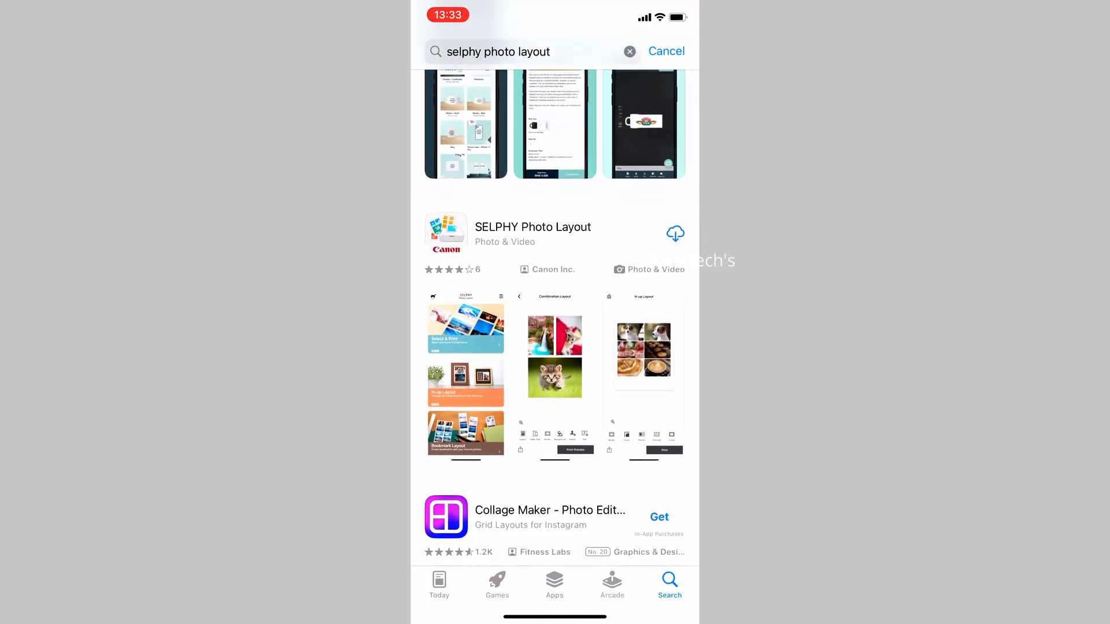
Step: Download SELPHY Photo Layout and launch the newly installed app
click(674, 233)
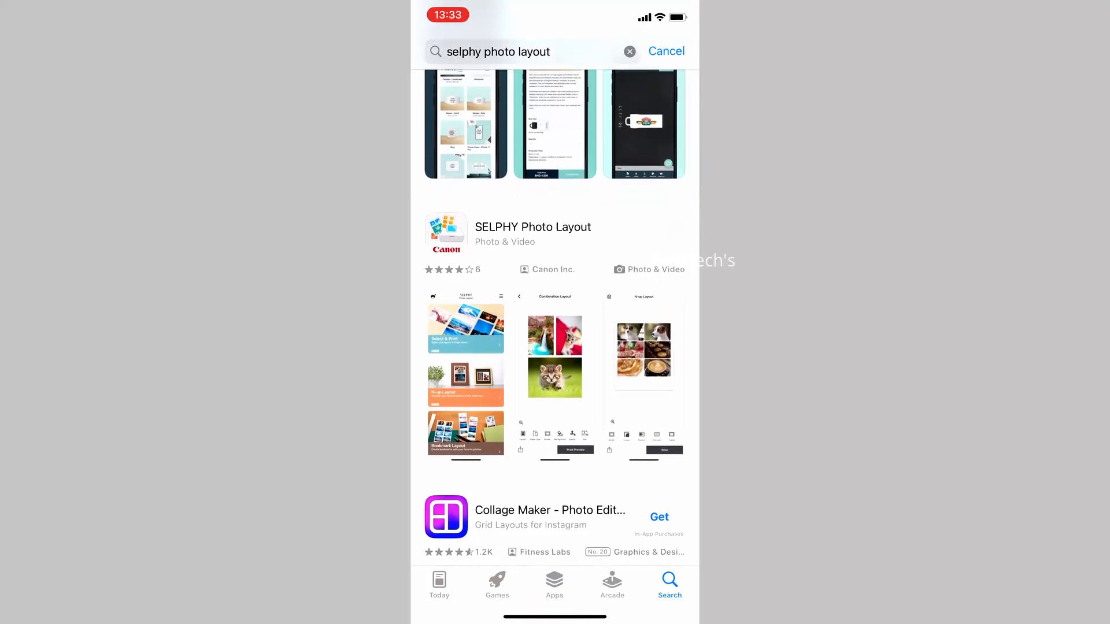
click(676, 233)
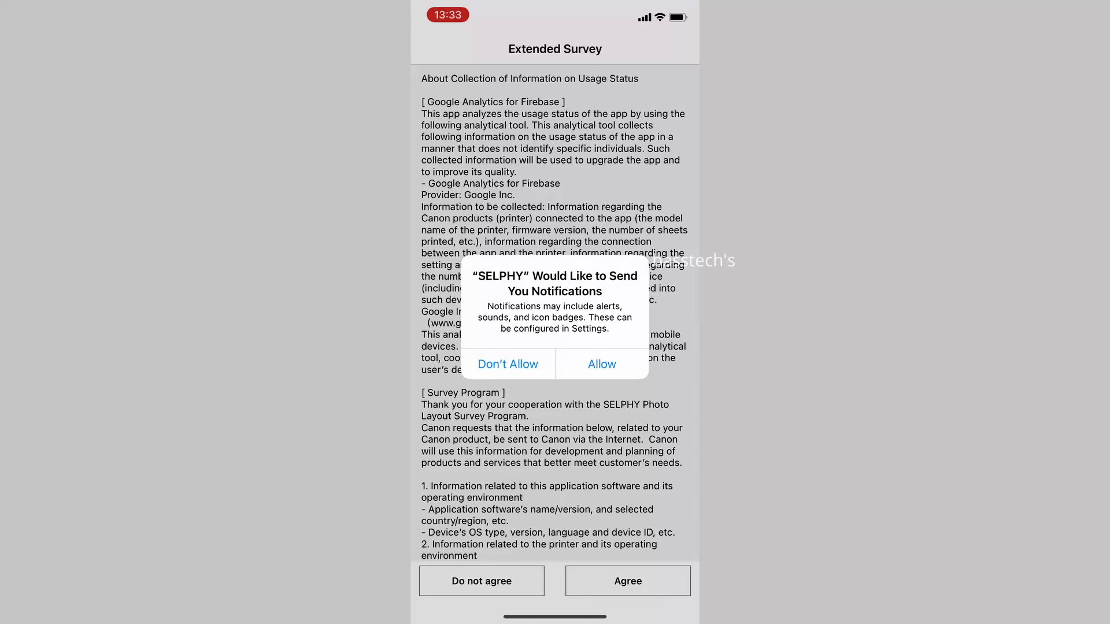
Step: Answer the notification request, agree to the Extended Survey, and skip the intro slides
click(601, 364)
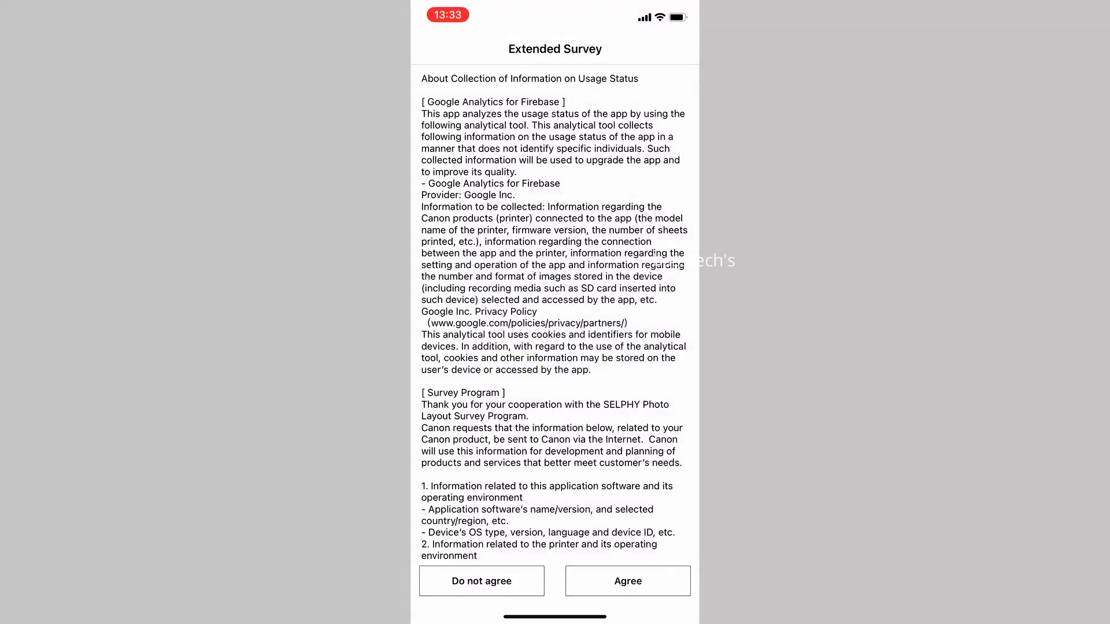
click(626, 581)
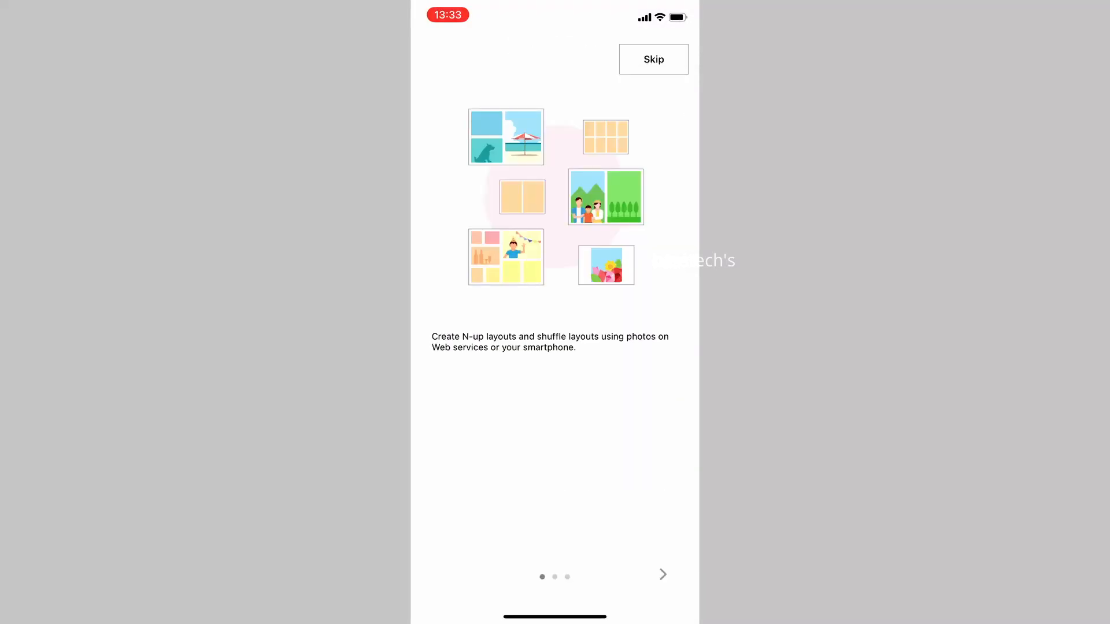
click(661, 575)
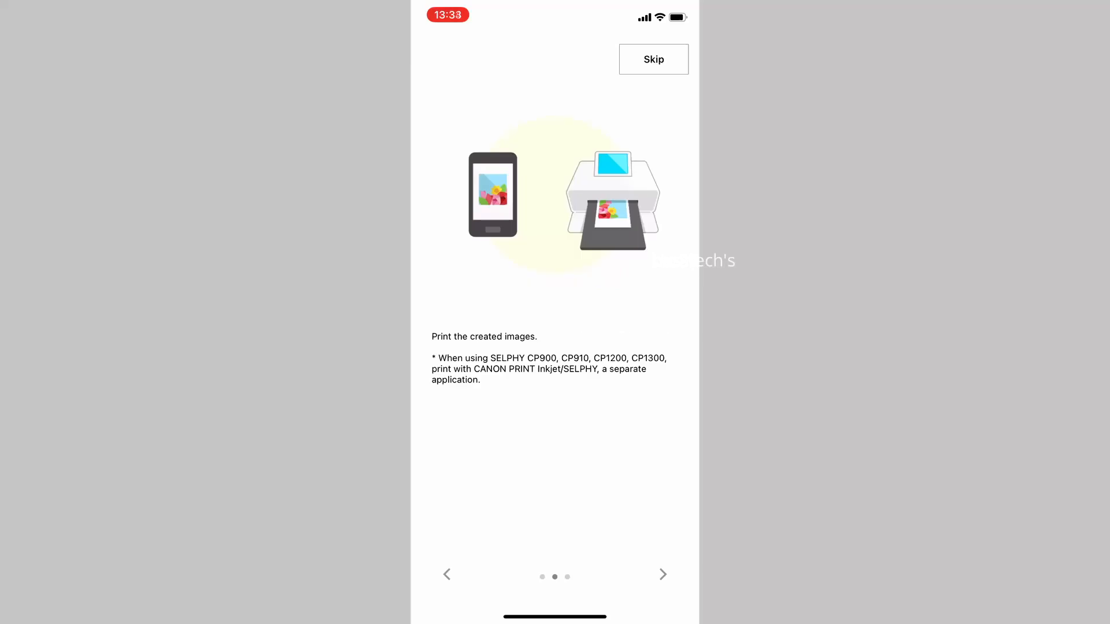
click(652, 59)
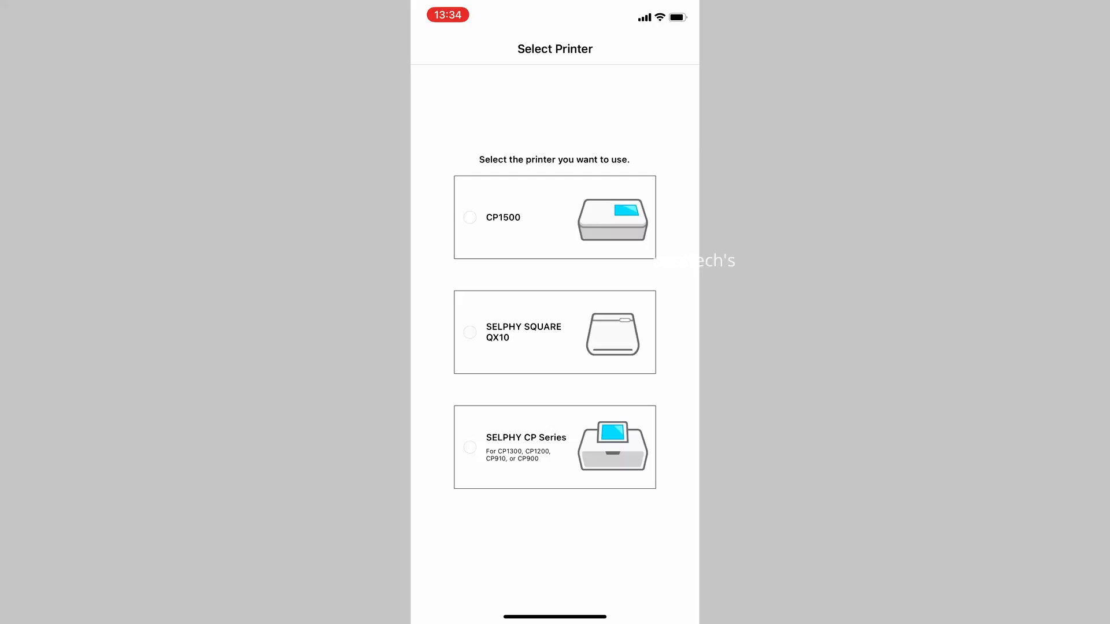
Step: Select CP1500 on Select Printer and confirm QR-code registration
click(469, 217)
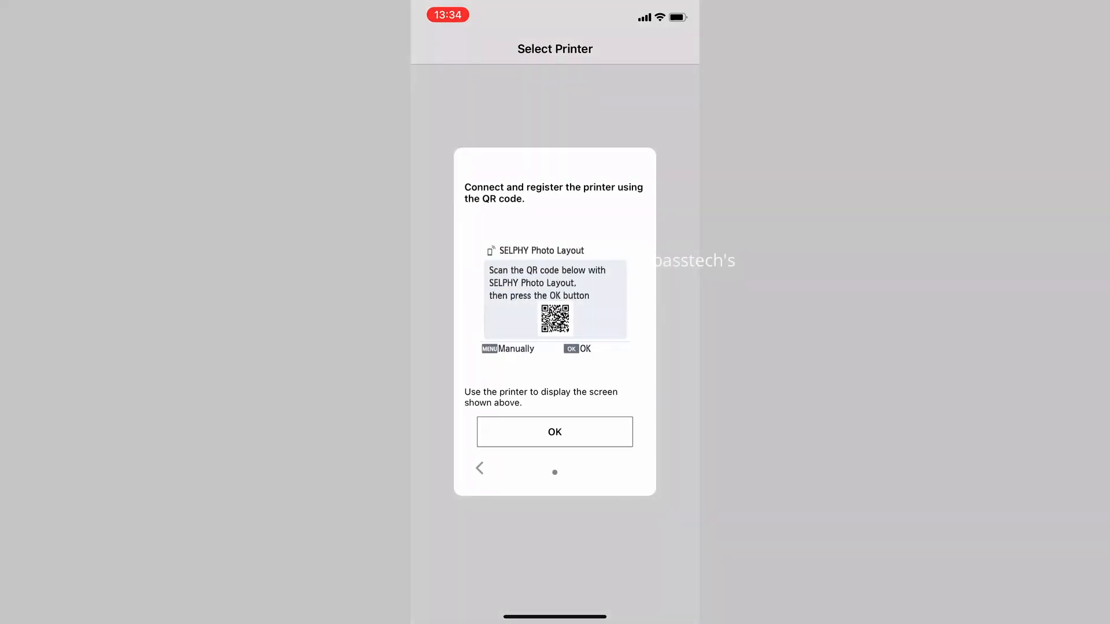
click(554, 432)
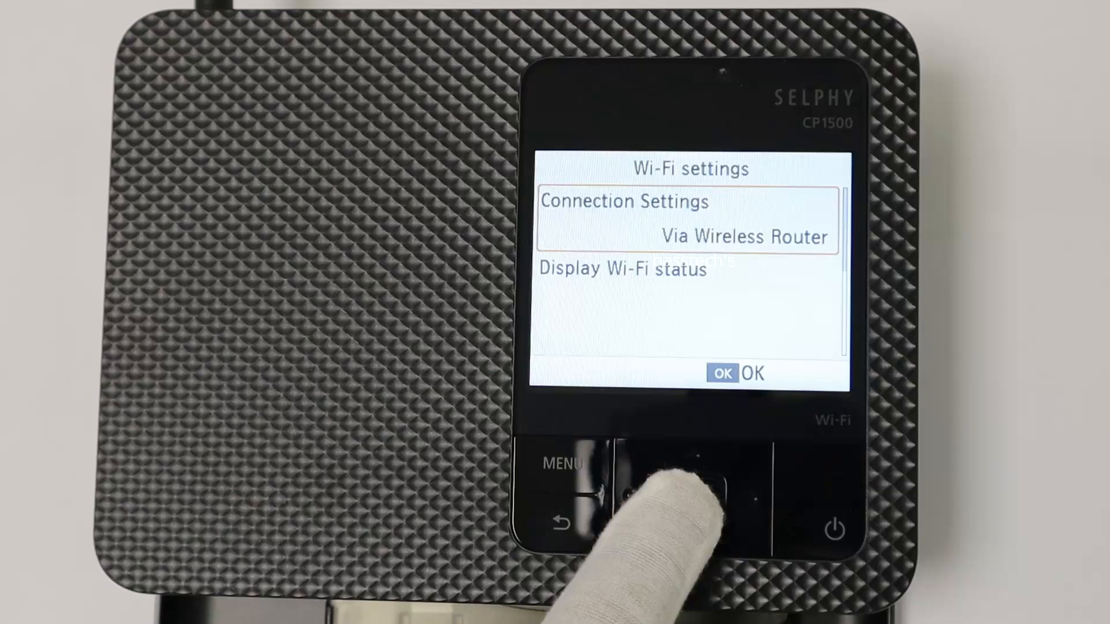
Step: On the printer's Wi-Fi settings, choose SELPHY Photo Layout as Connection Method and show the QR code
click(690, 496)
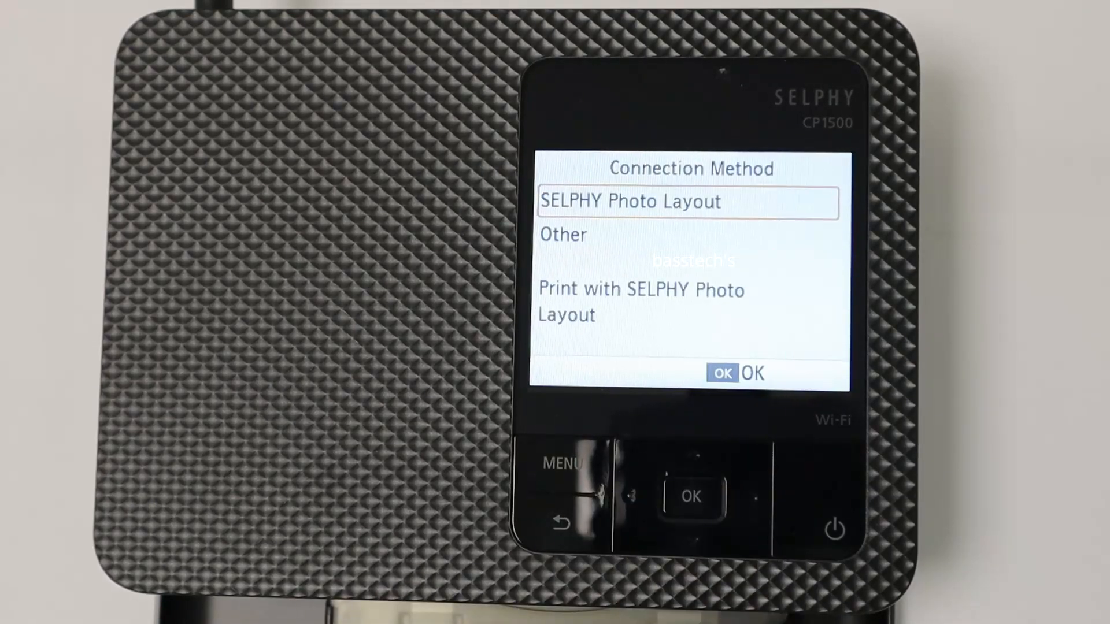
click(691, 496)
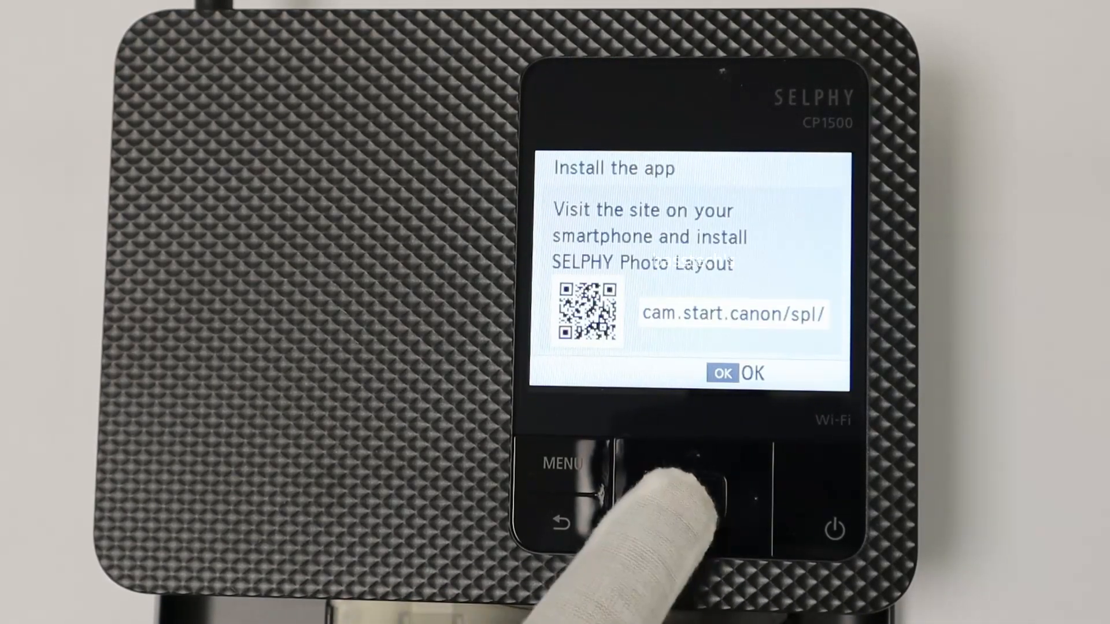
click(691, 496)
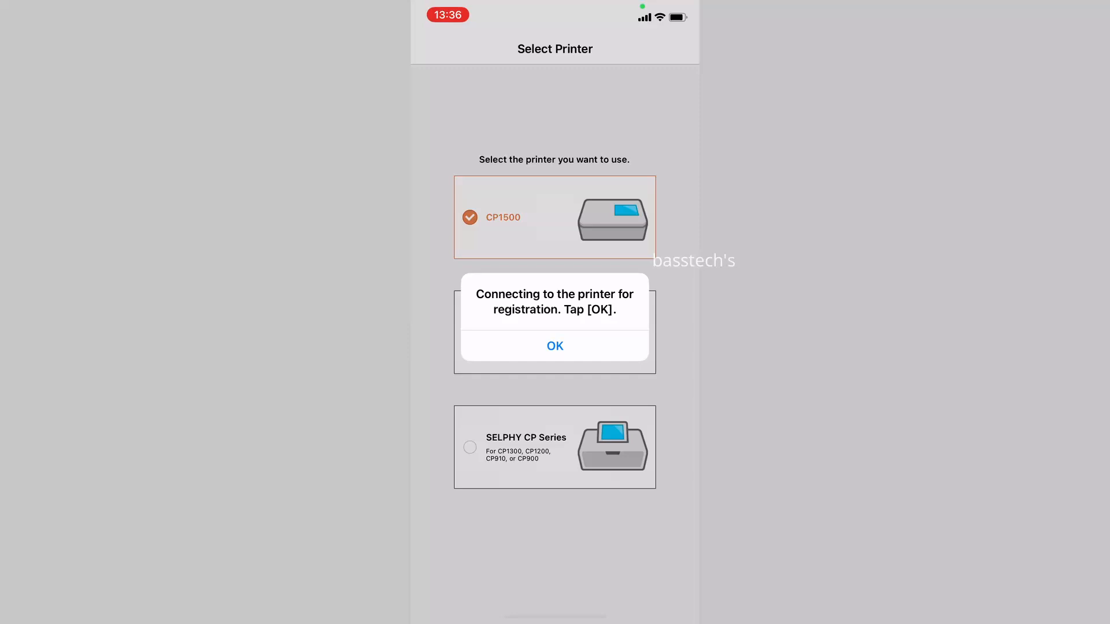
Step: Join the CP1500 Wi-Fi network, allow local network access, and confirm the printer is registered
click(554, 346)
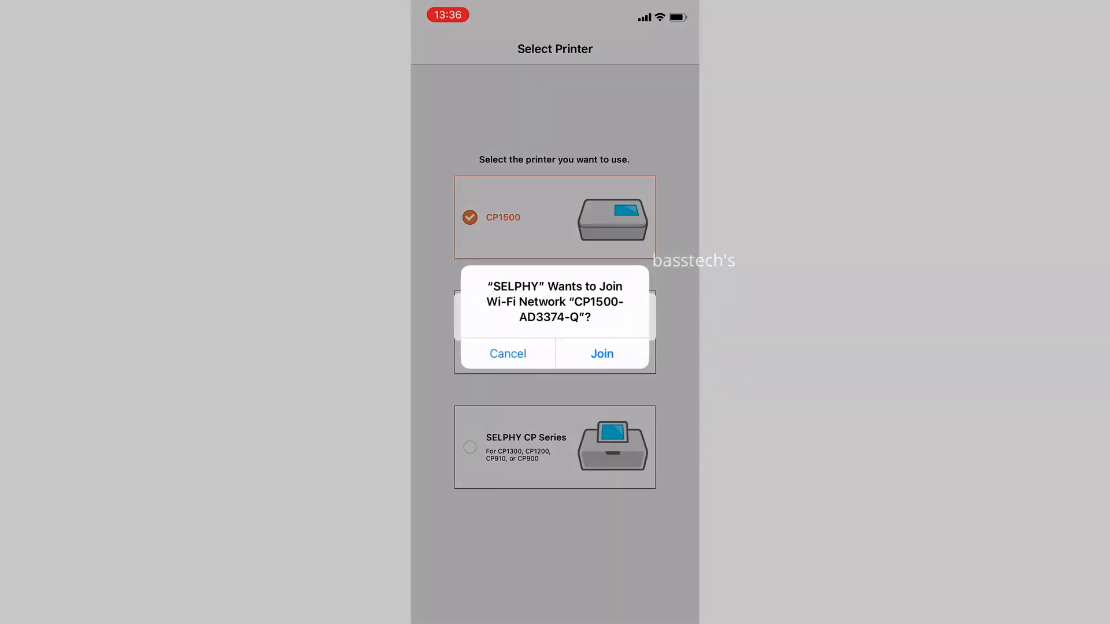
click(601, 354)
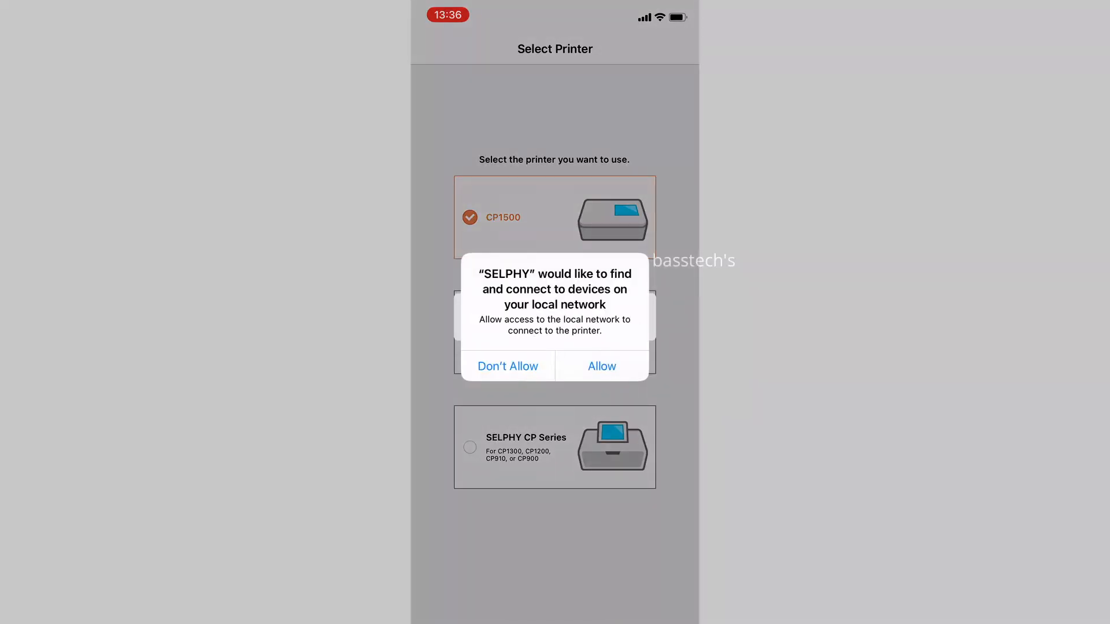
click(601, 367)
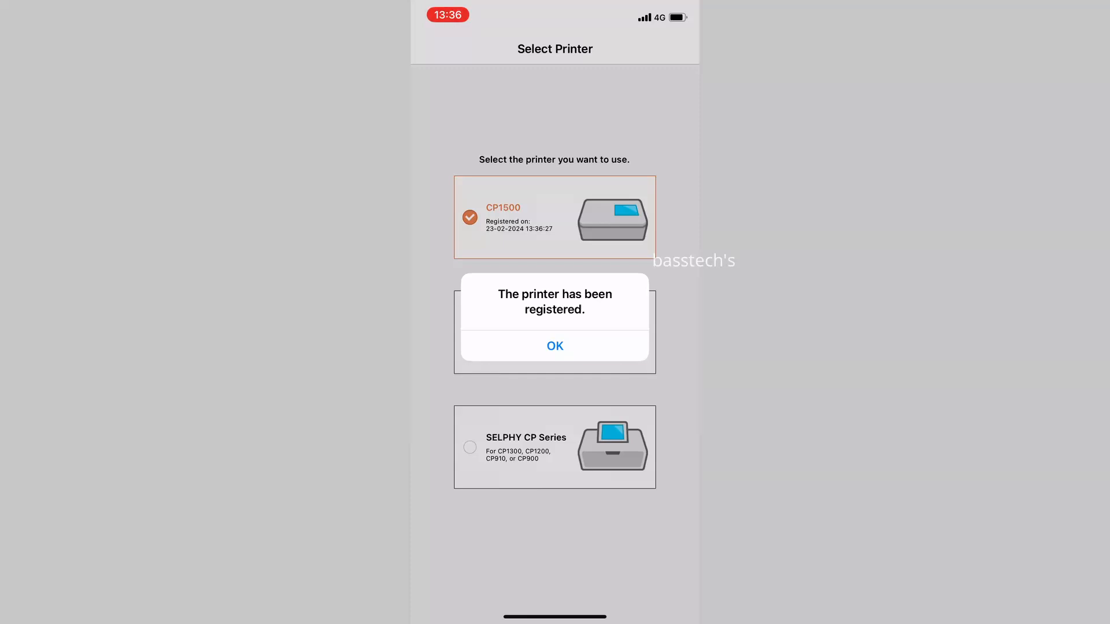
click(554, 345)
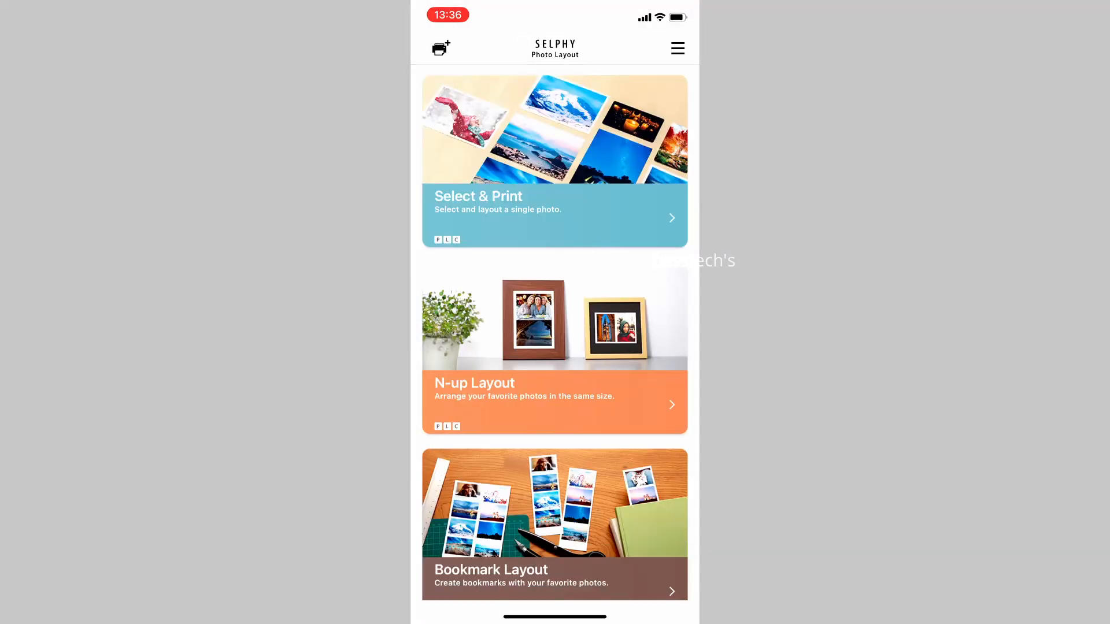